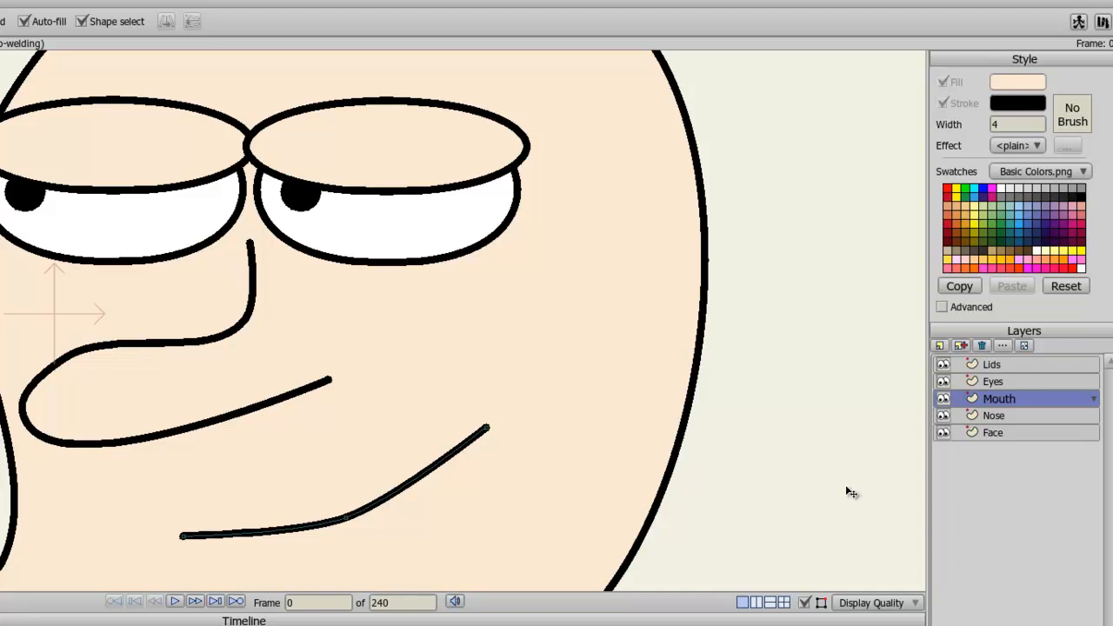
mouse_move(639, 229)
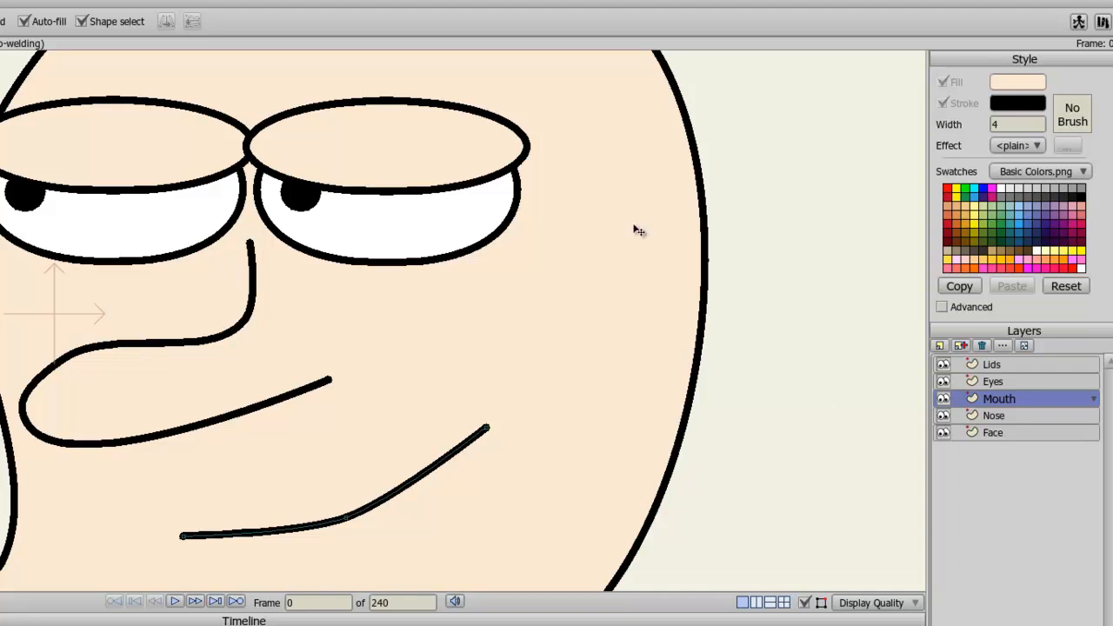
mouse_move(368, 122)
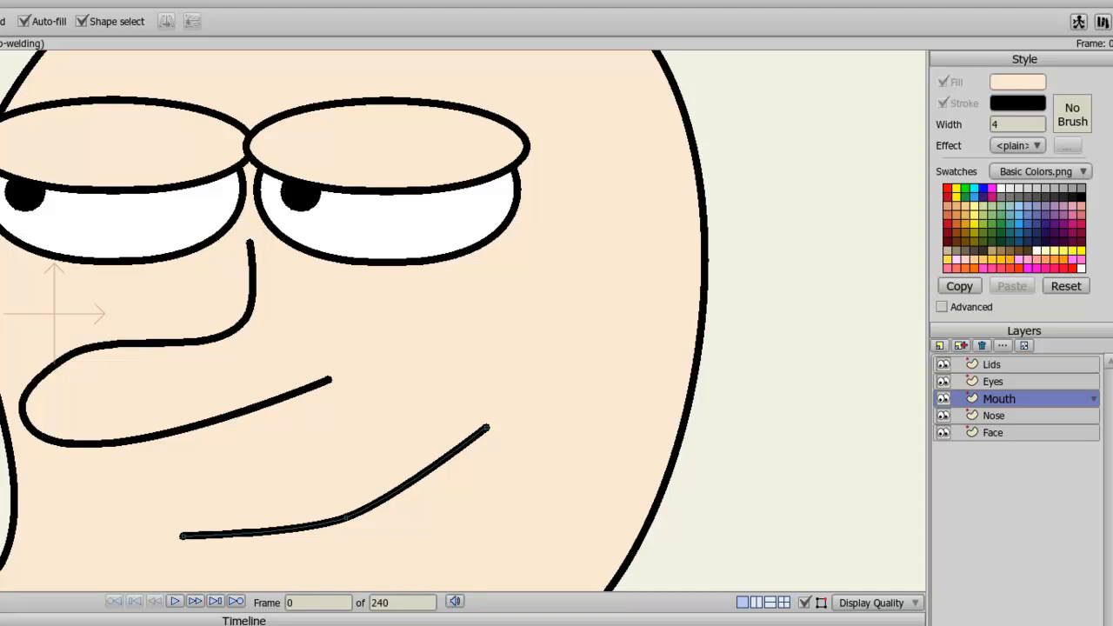
mouse_move(945, 354)
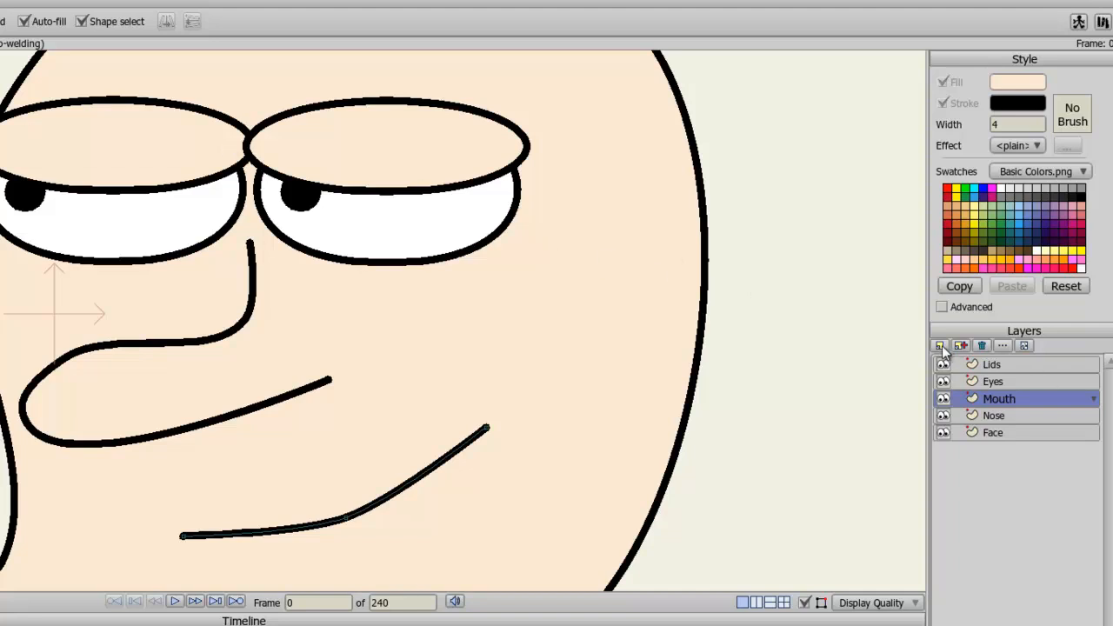
- Add a new group layer named 'Eyes' containing the Lids and Eyes layers
click(941, 345)
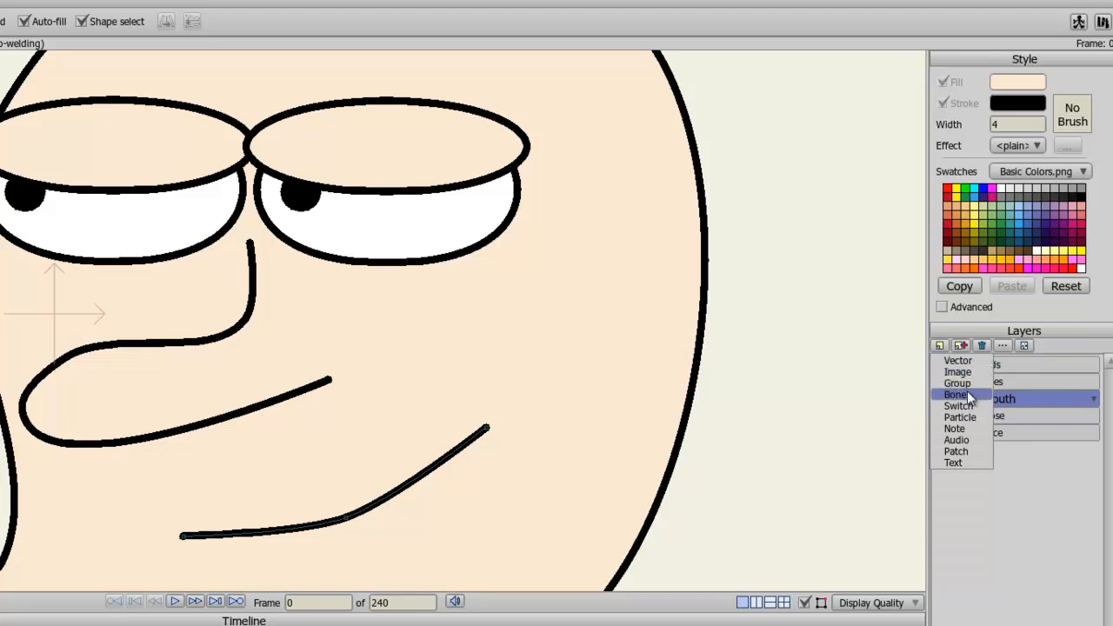
click(955, 394)
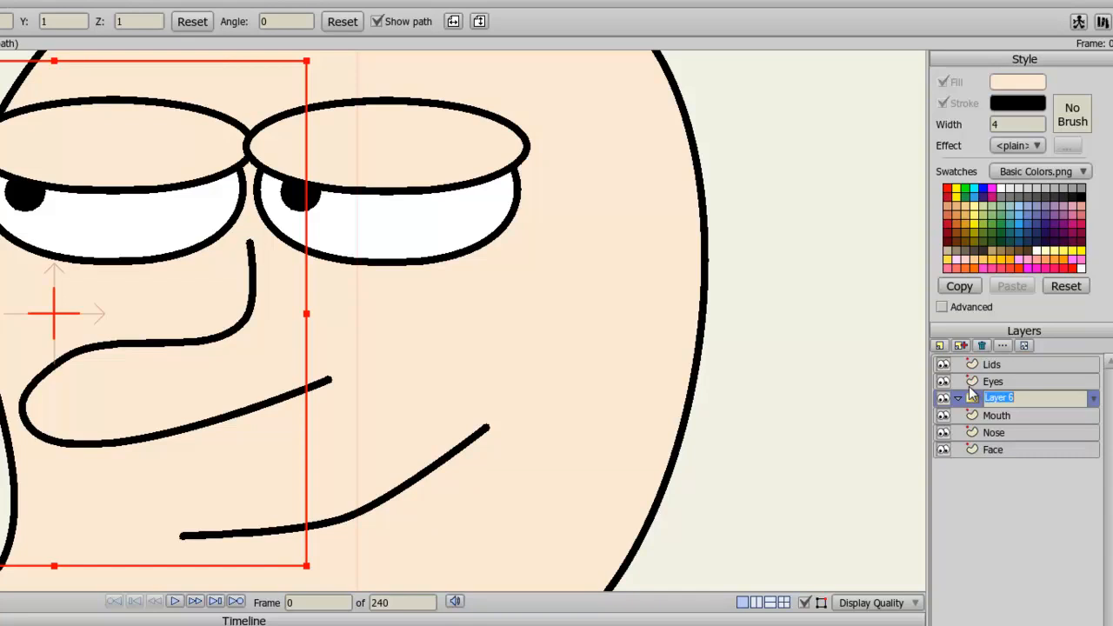
text(Eyes)
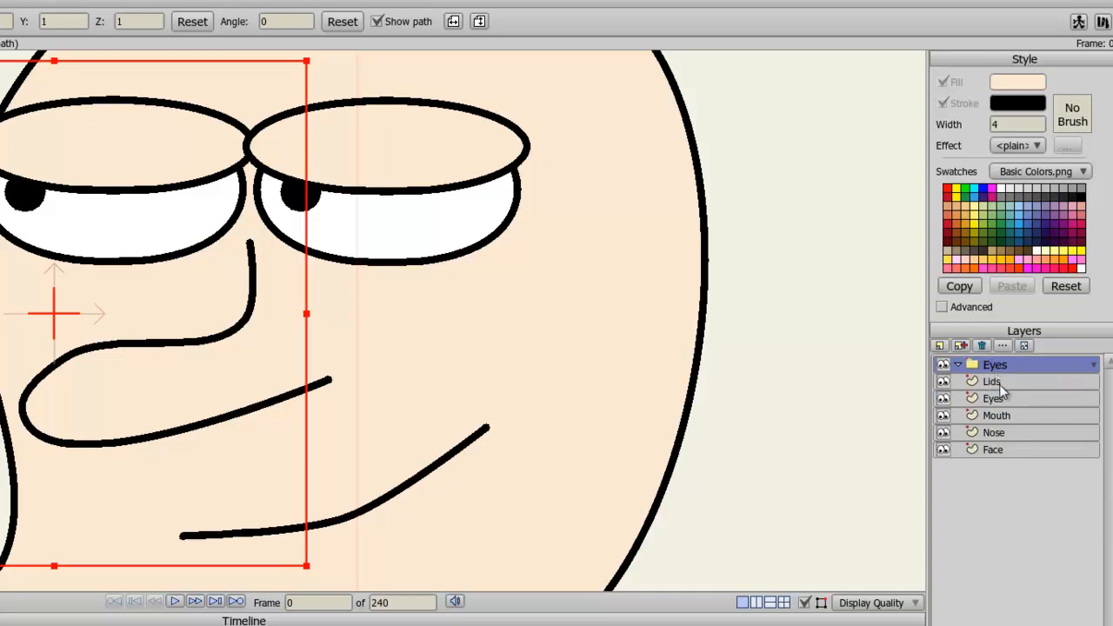
click(1005, 381)
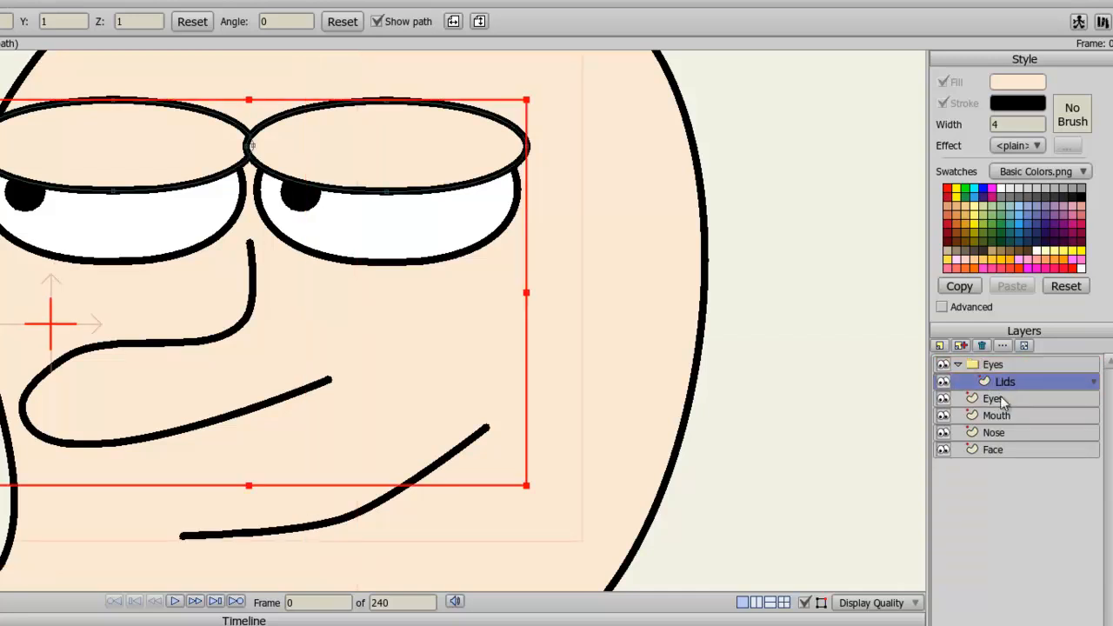
click(1007, 398)
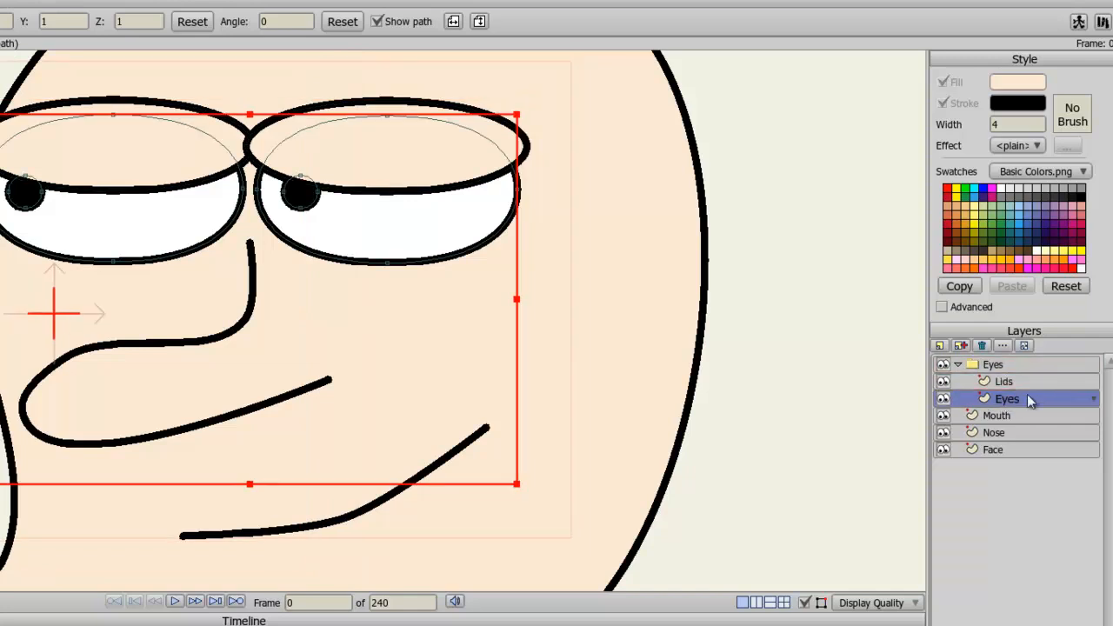
mouse_move(1040, 402)
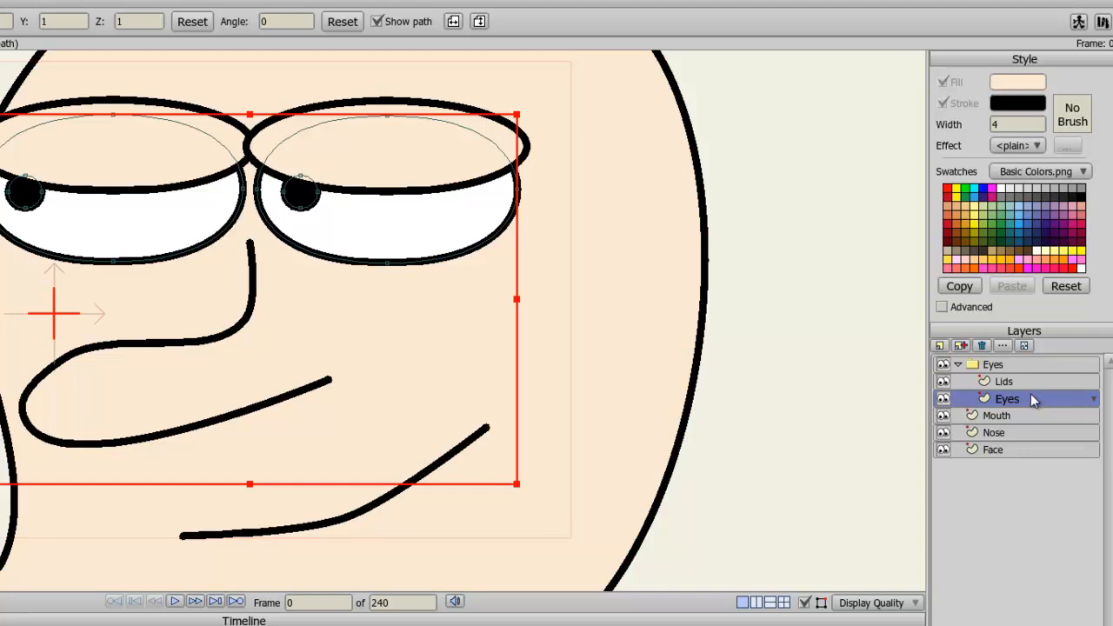
- Set the Eyes group's Group Mask option to 'Hide all'
double_click(1007, 398)
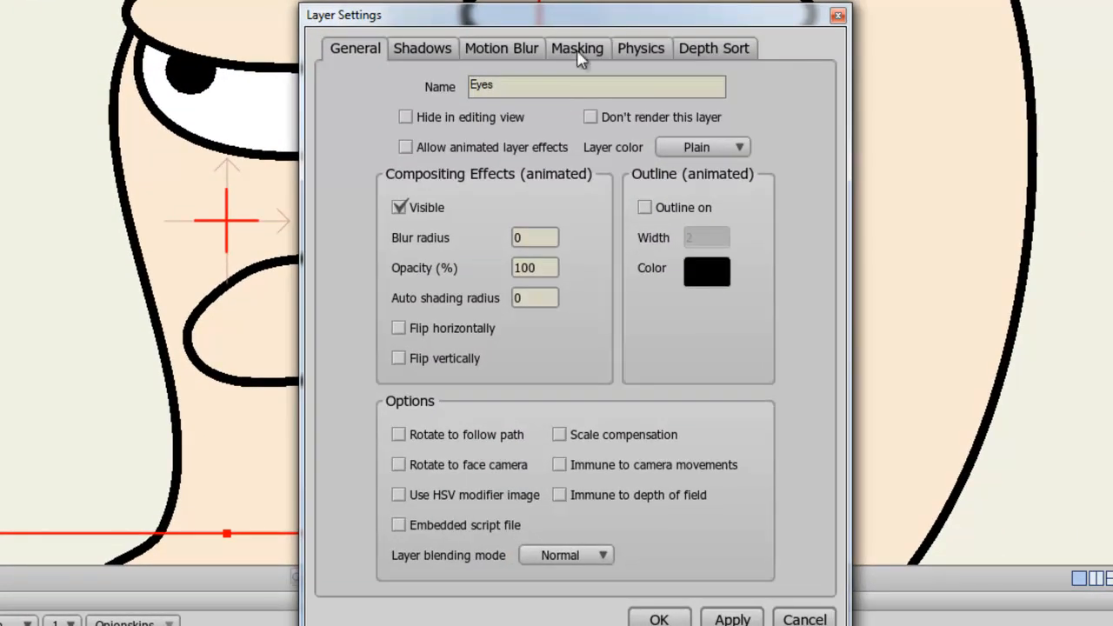
click(577, 48)
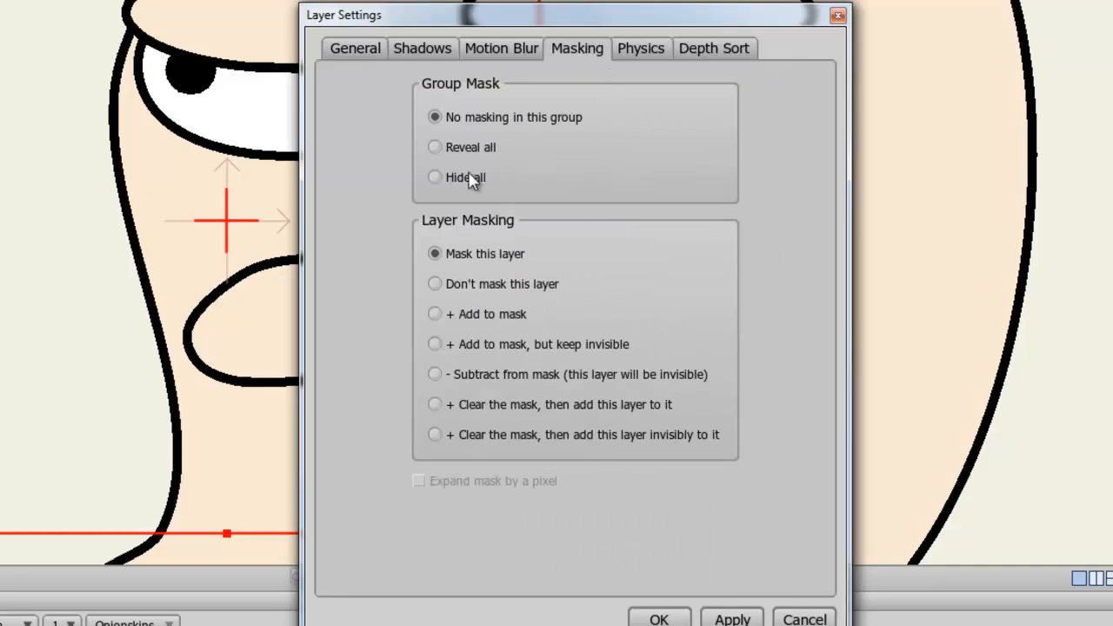
click(435, 177)
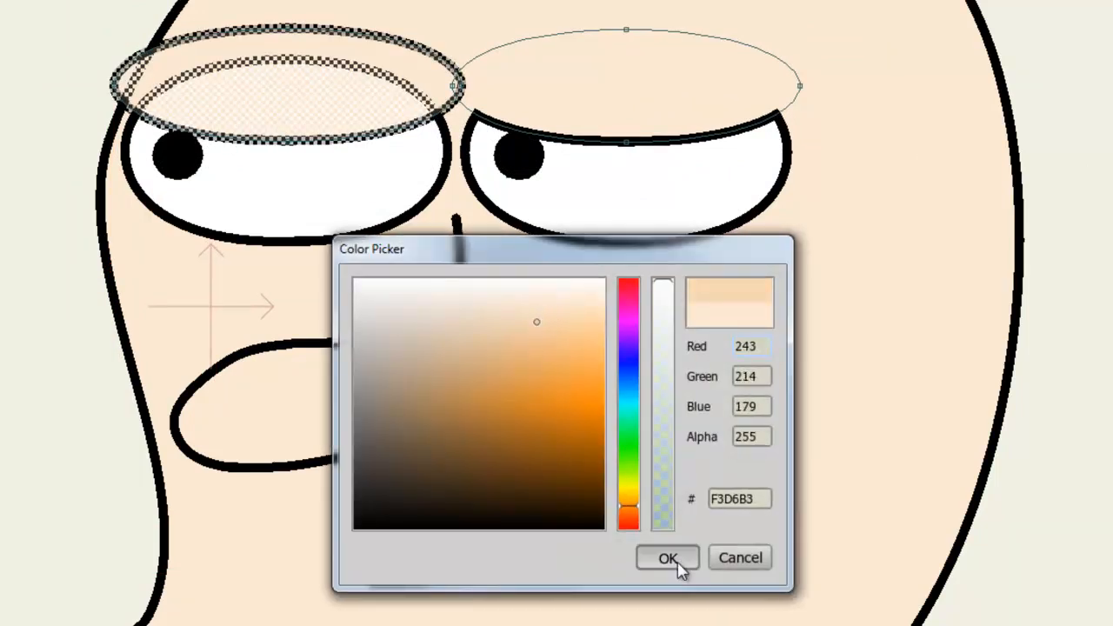
- Confirm F3D6B3 as the eyelid shapes' fill colour
click(668, 557)
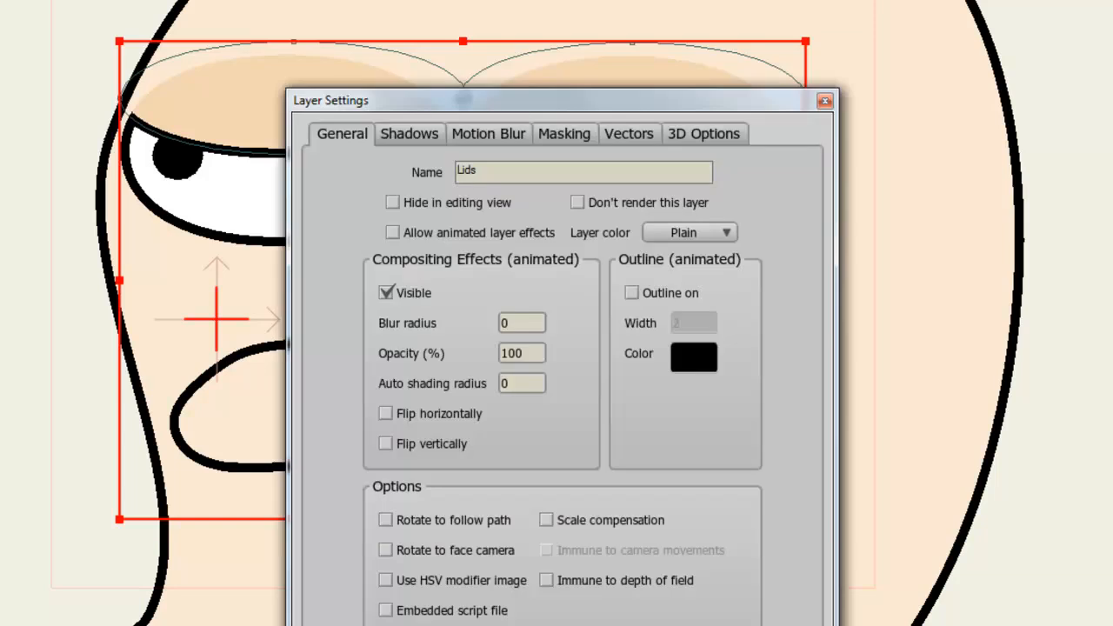
- Show the Masking options in the Lids layer's settings dialog
click(563, 134)
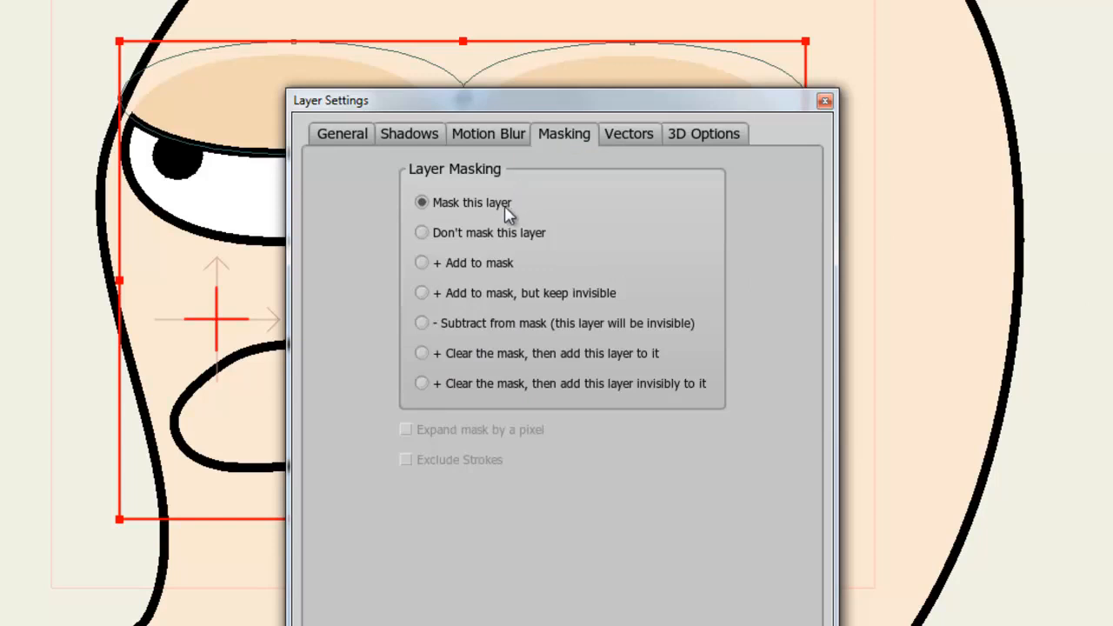
mouse_move(590, 273)
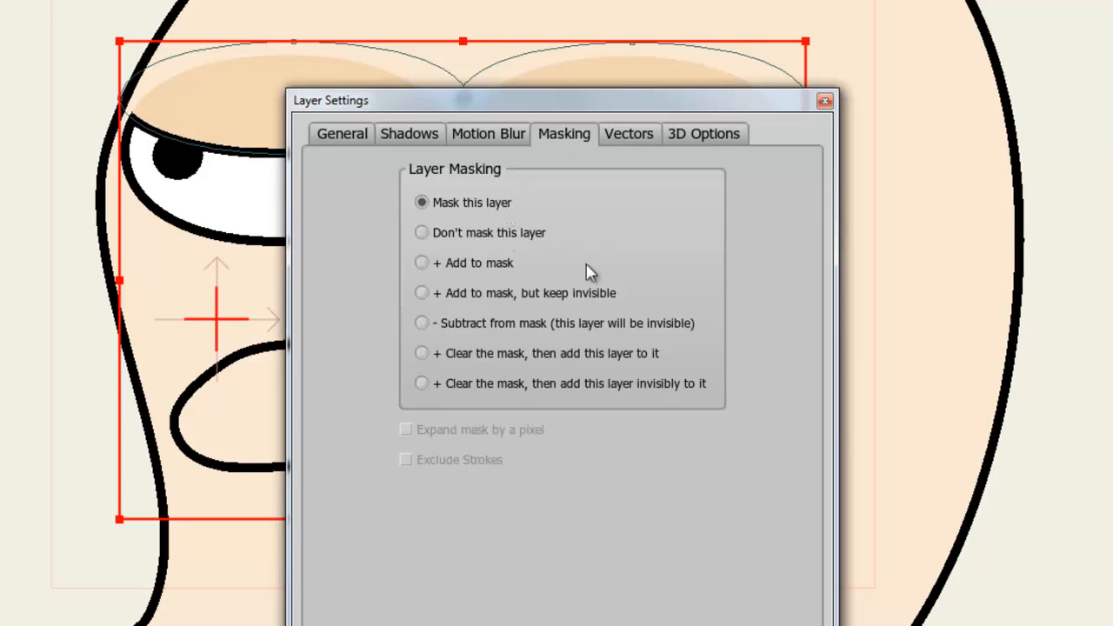
mouse_move(660, 352)
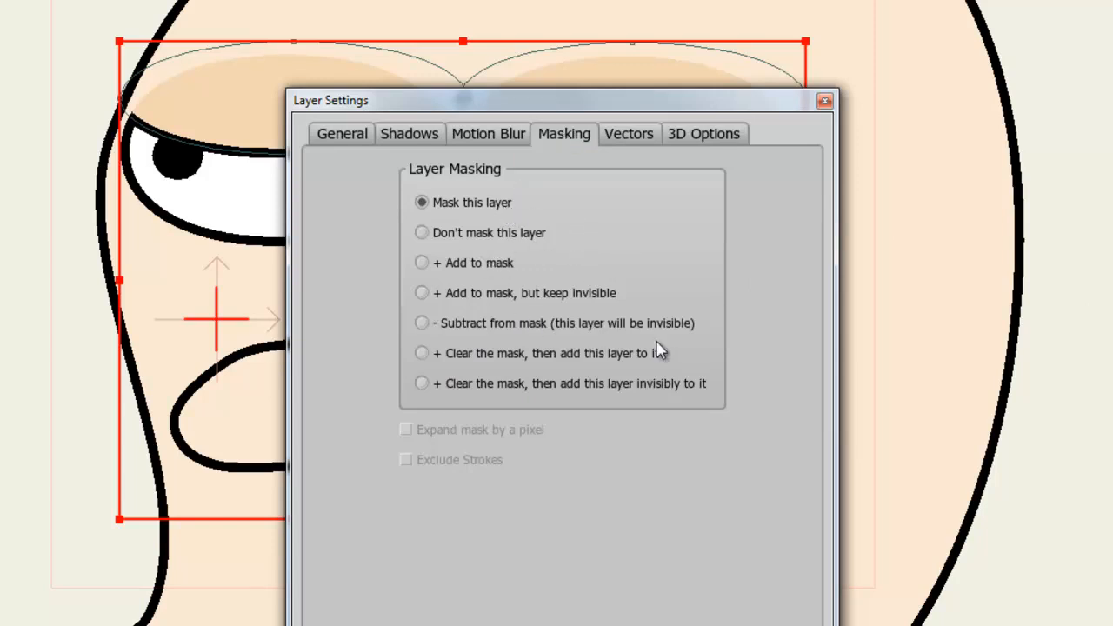